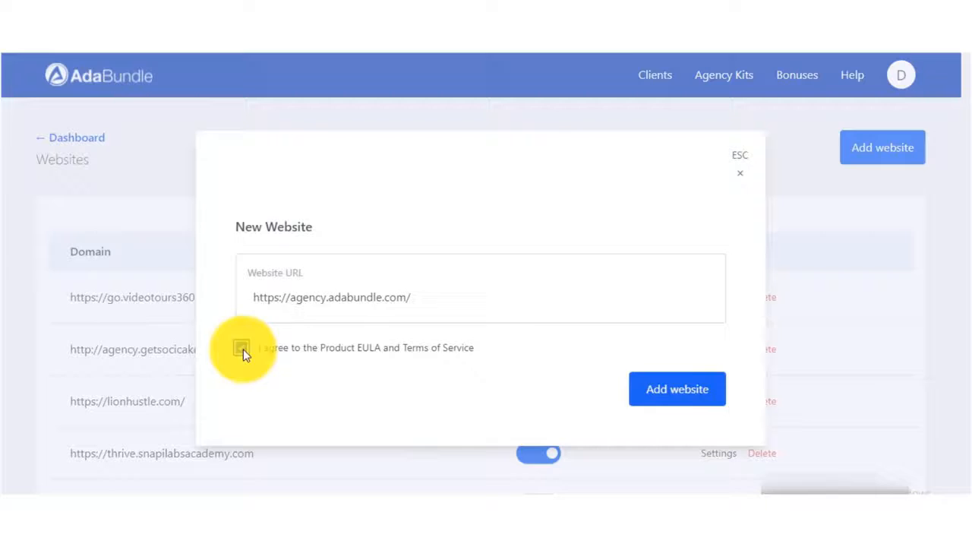
# Add agency.adabundle.com as a website, save its widget, and show the Embed Script tab.
pyautogui.click(676, 388)
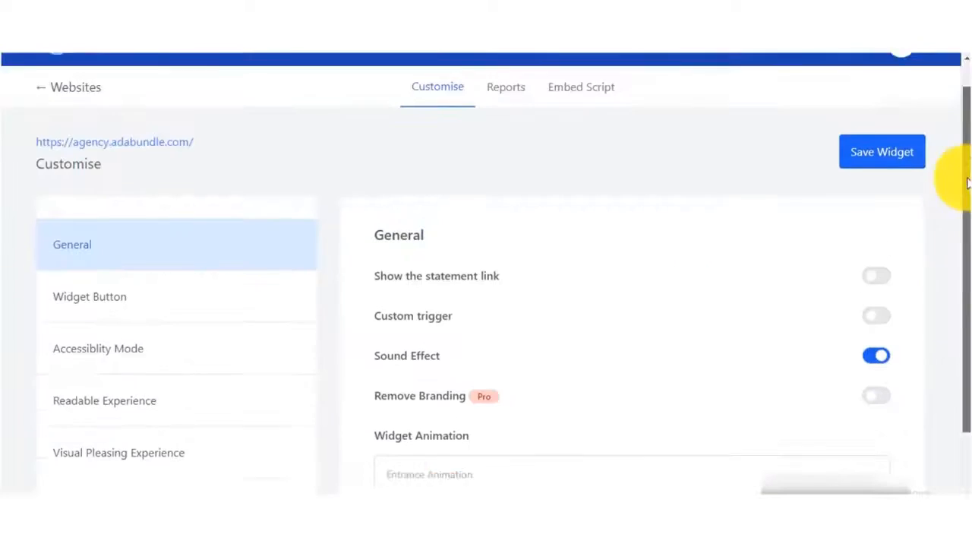
pyautogui.click(882, 151)
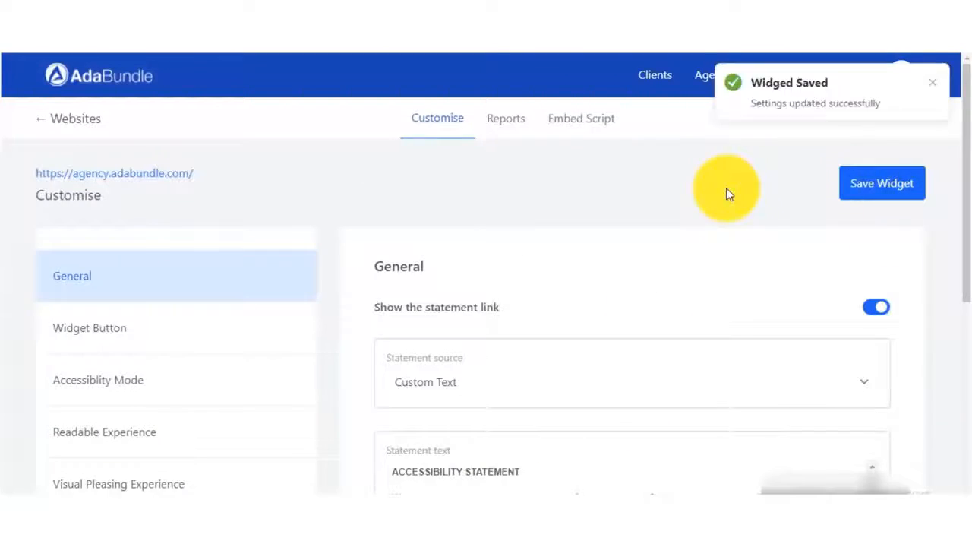
pyautogui.click(581, 118)
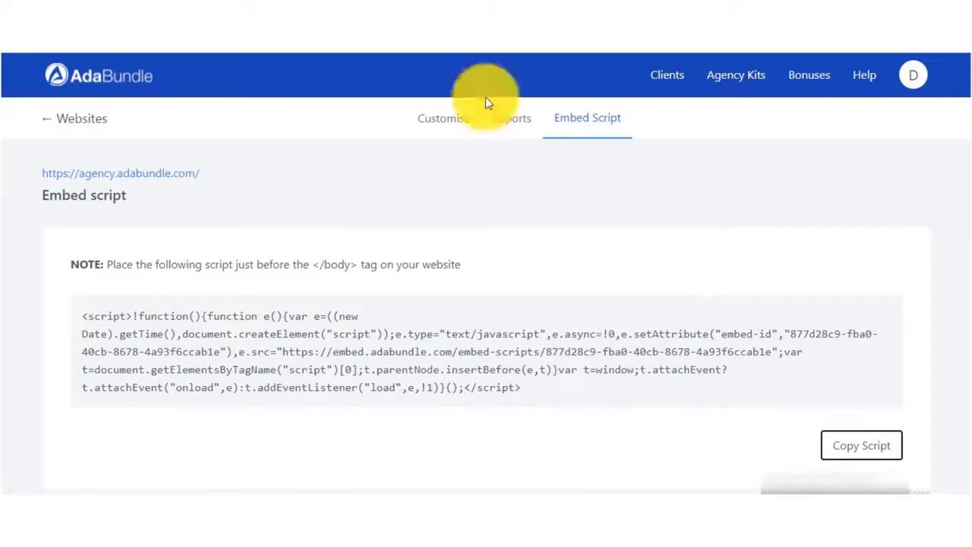